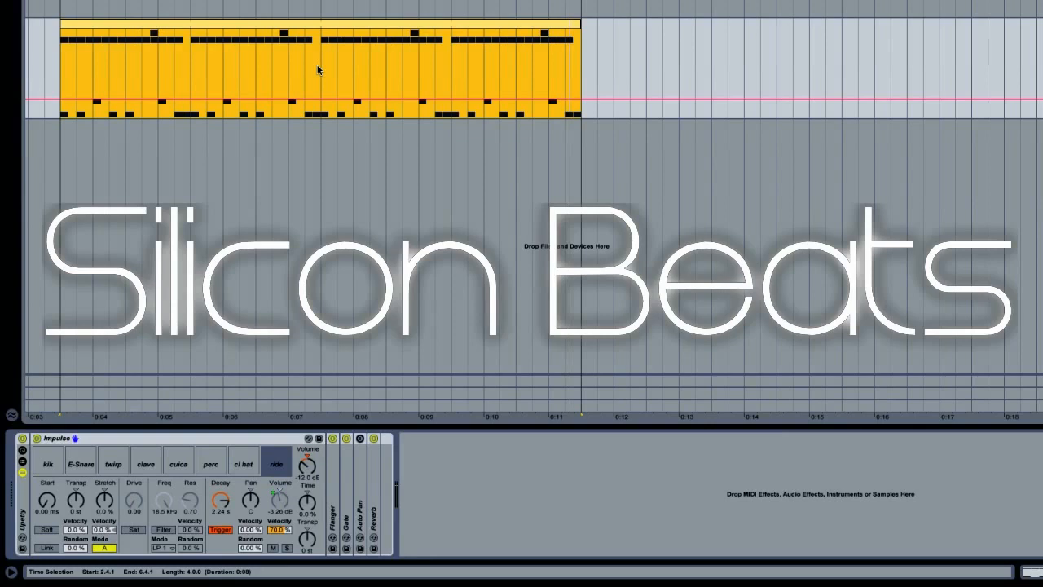
{"action": "mouse_move", "coordinate": [476, 109]}
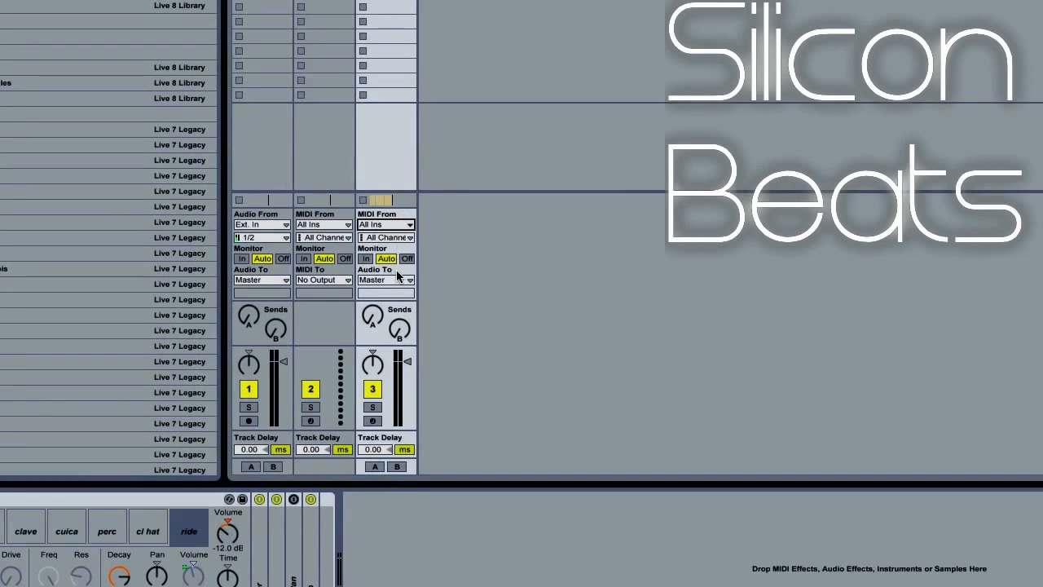
Step: Set the Impulse track's Audio To routing to Sends Only
{"action": "left_click", "coordinate": [385, 281]}
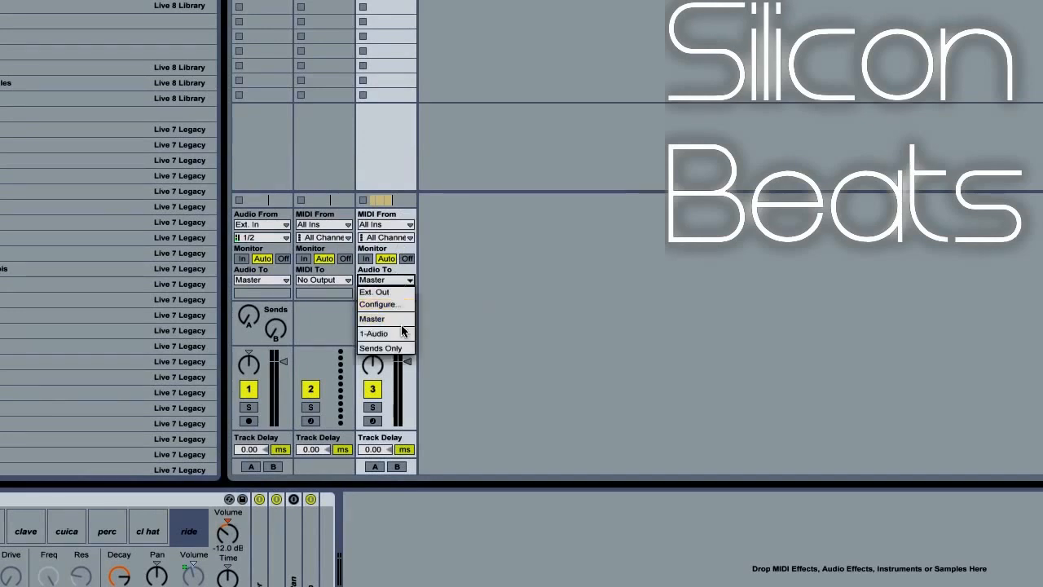
{"action": "left_click", "coordinate": [381, 349]}
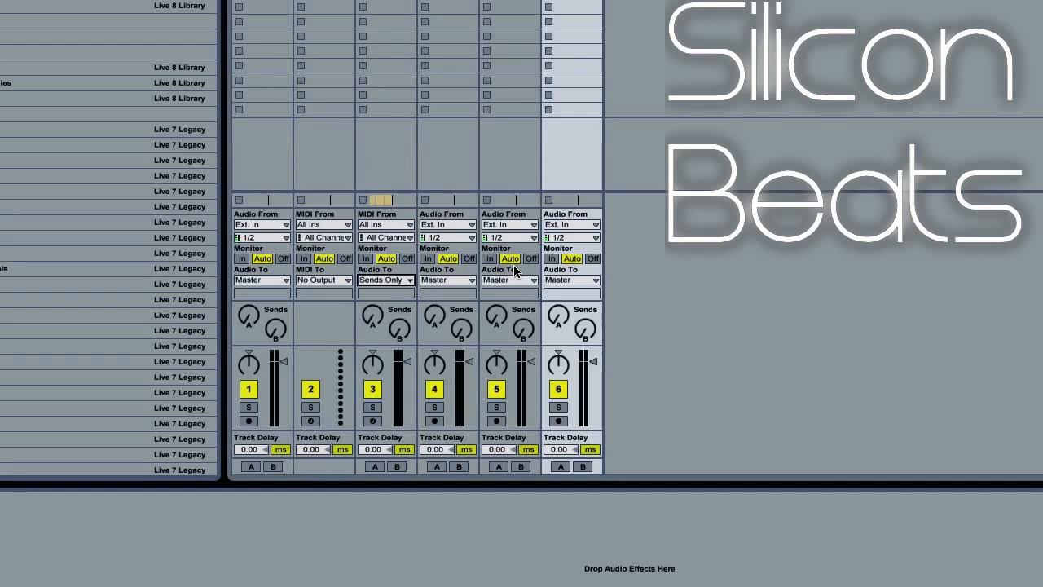
{"action": "mouse_move", "coordinate": [512, 270]}
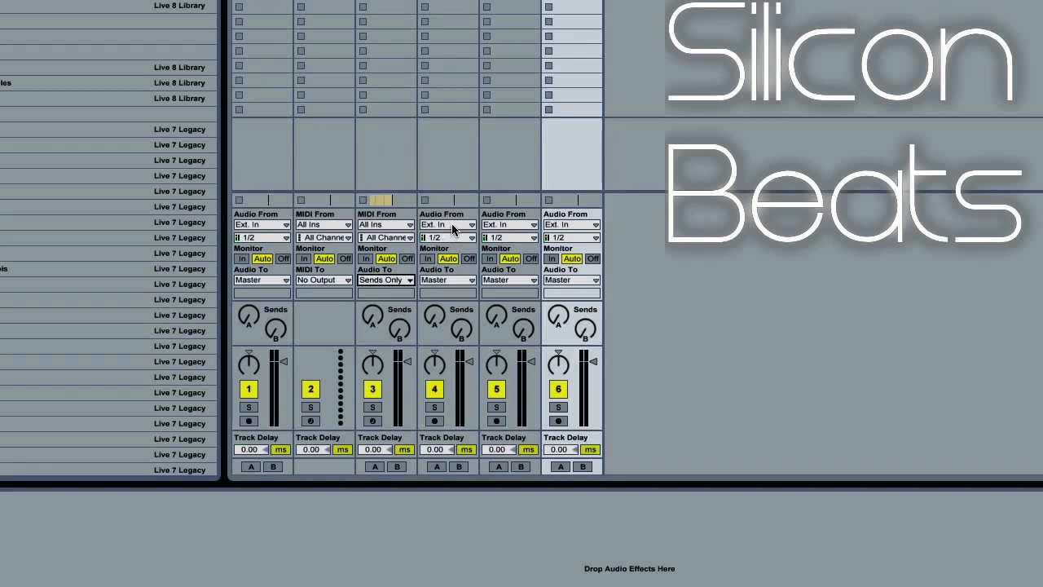
Step: Set Audio From on tracks 4, 5 and 6 to the Impulse track
{"action": "left_click", "coordinate": [446, 225]}
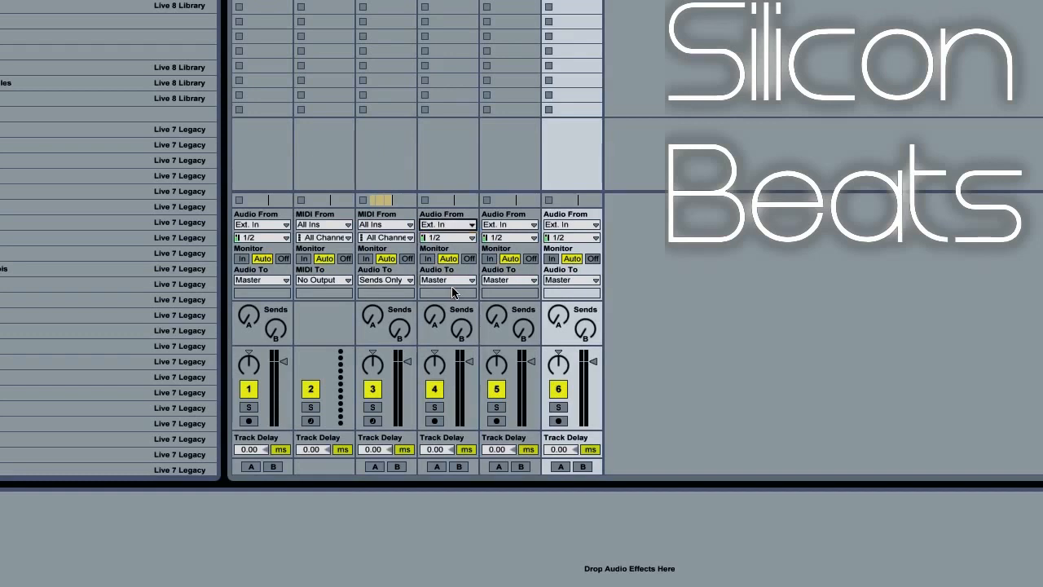
{"action": "left_click", "coordinate": [508, 225]}
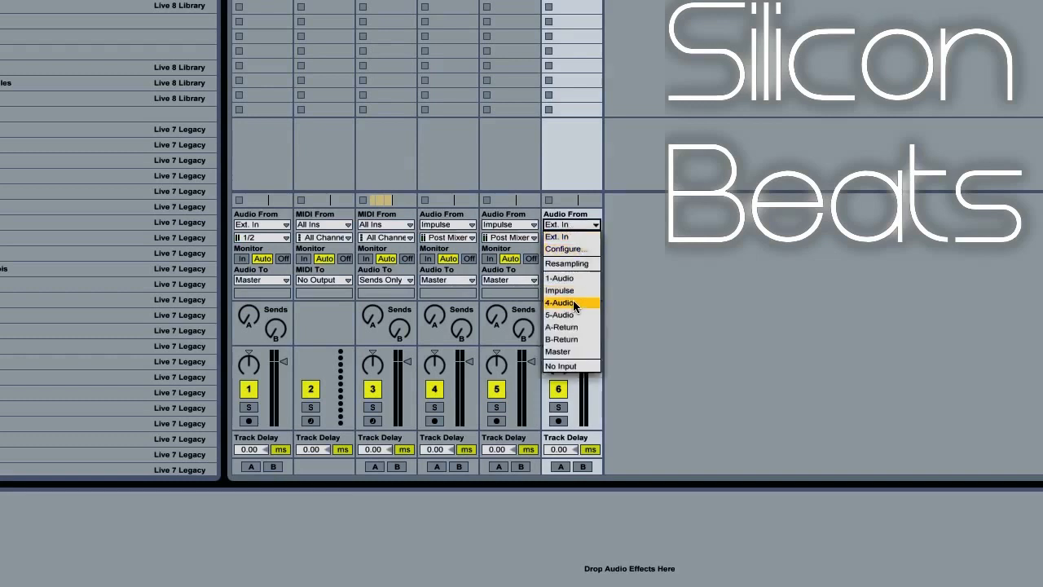
{"action": "left_click", "coordinate": [557, 290]}
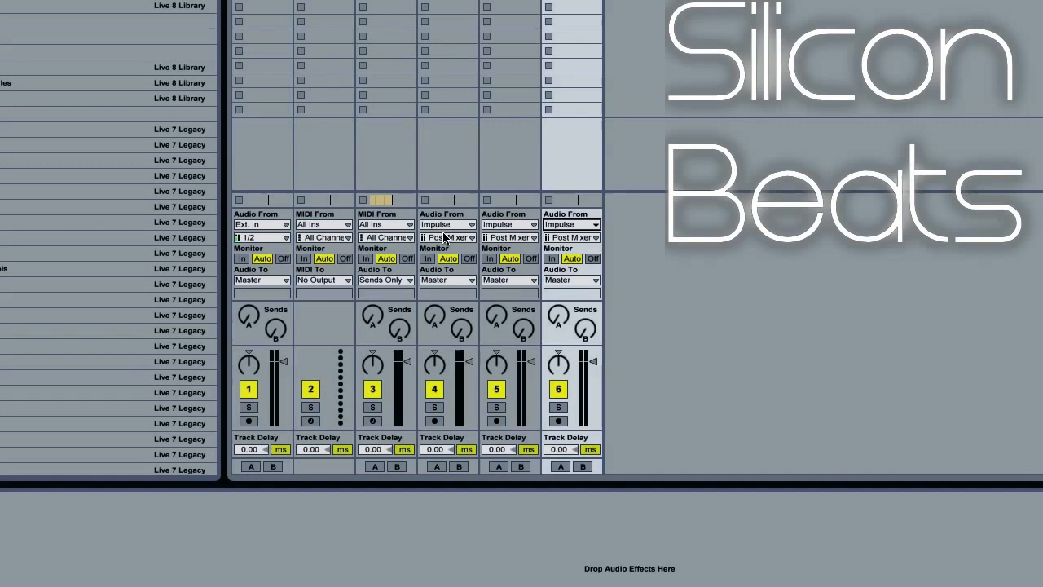
Step: Route kik-Impulse to track 4, E-Snare 4-Impulse to track 5 and cl hat-Impulse to track 6
{"action": "left_click", "coordinate": [447, 238]}
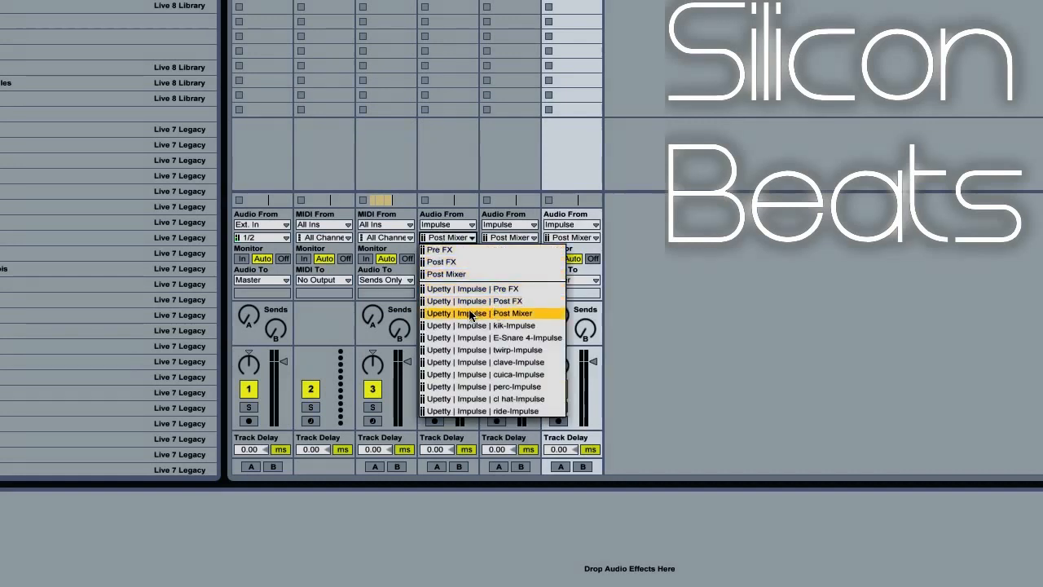
{"action": "mouse_move", "coordinate": [489, 326]}
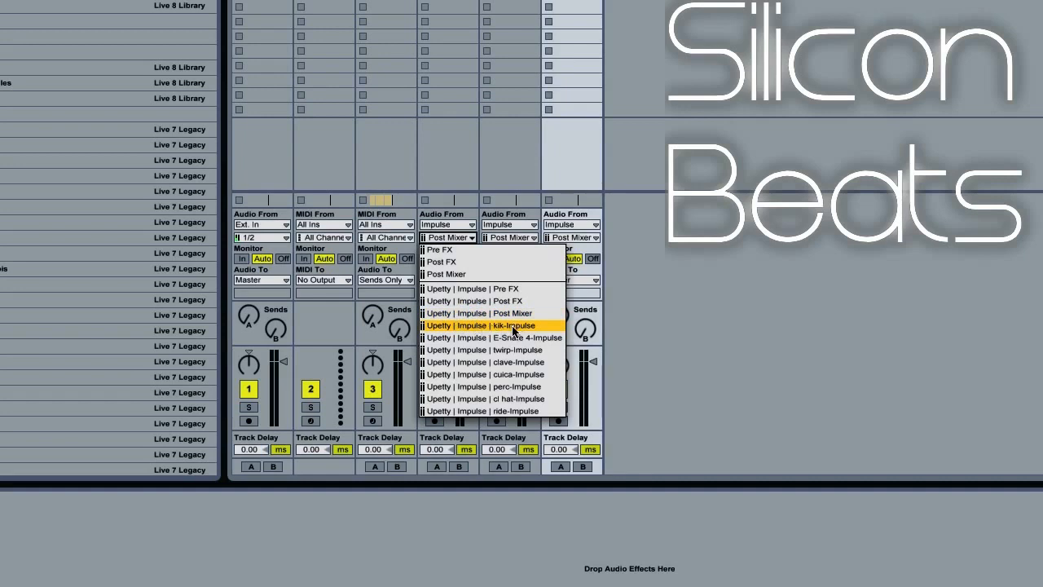
{"action": "left_click", "coordinate": [492, 325]}
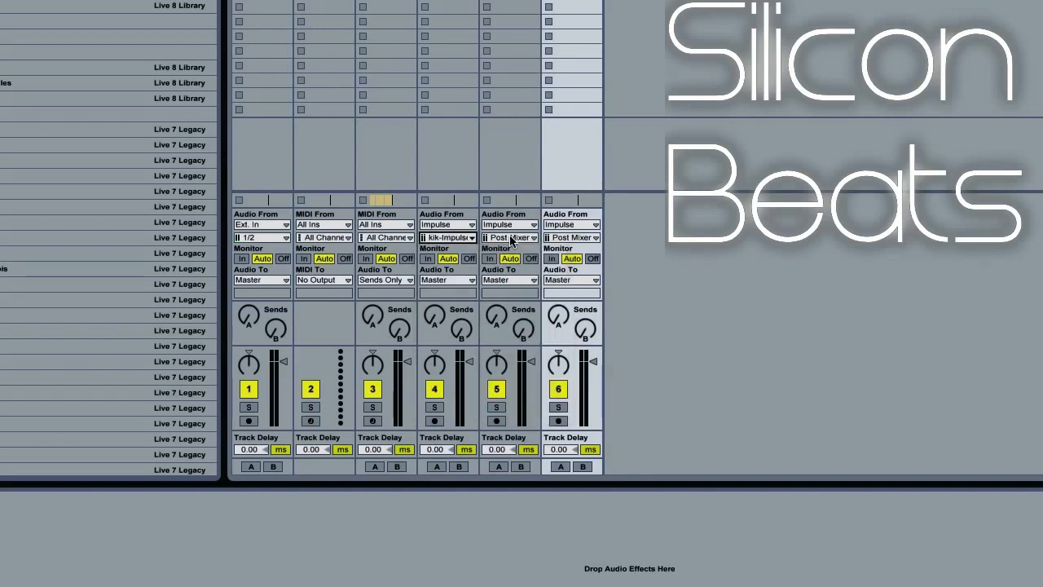
{"action": "left_click", "coordinate": [509, 238]}
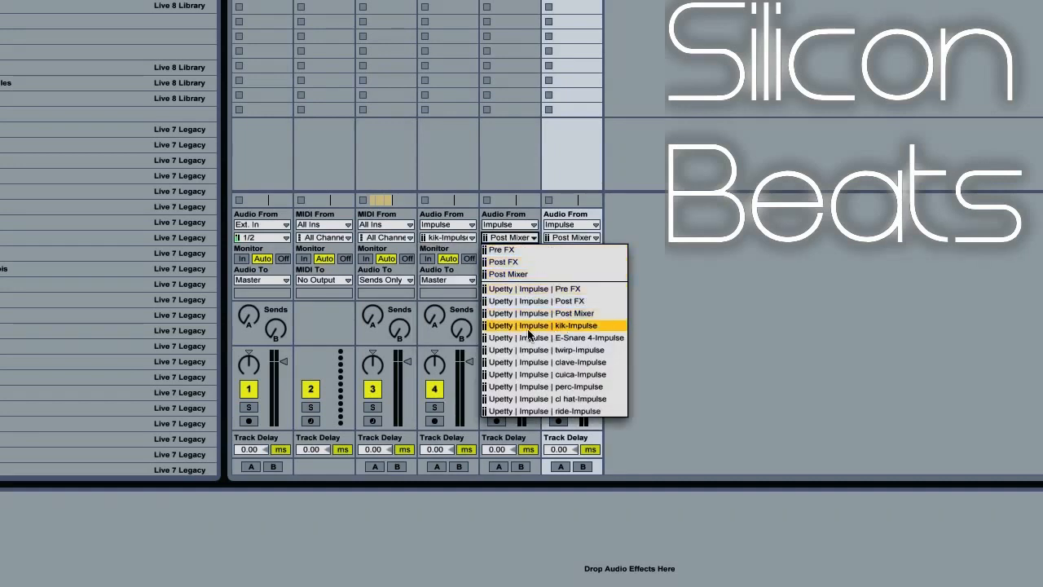
{"action": "left_click", "coordinate": [558, 337]}
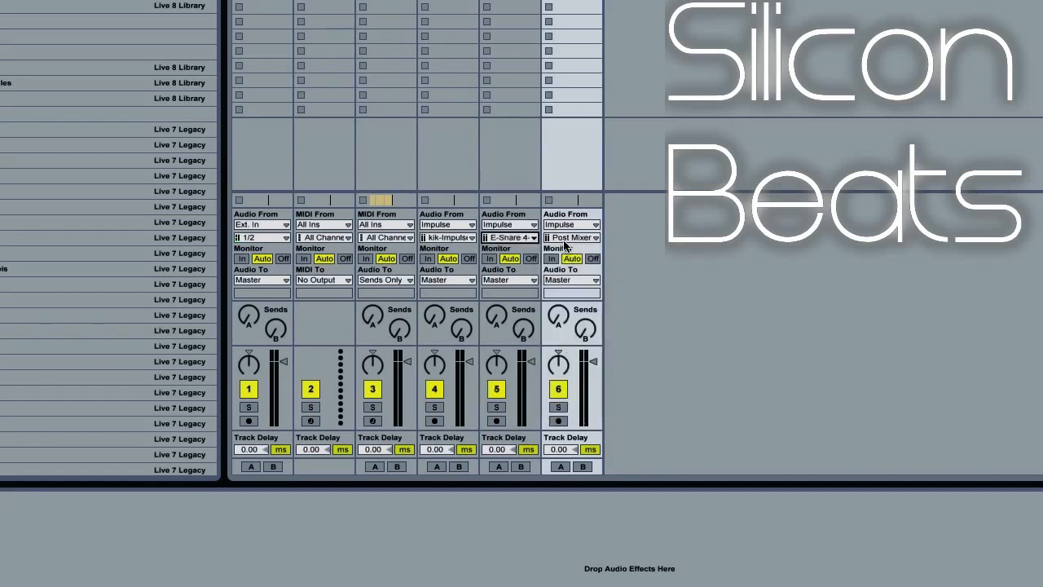
{"action": "left_click", "coordinate": [570, 238]}
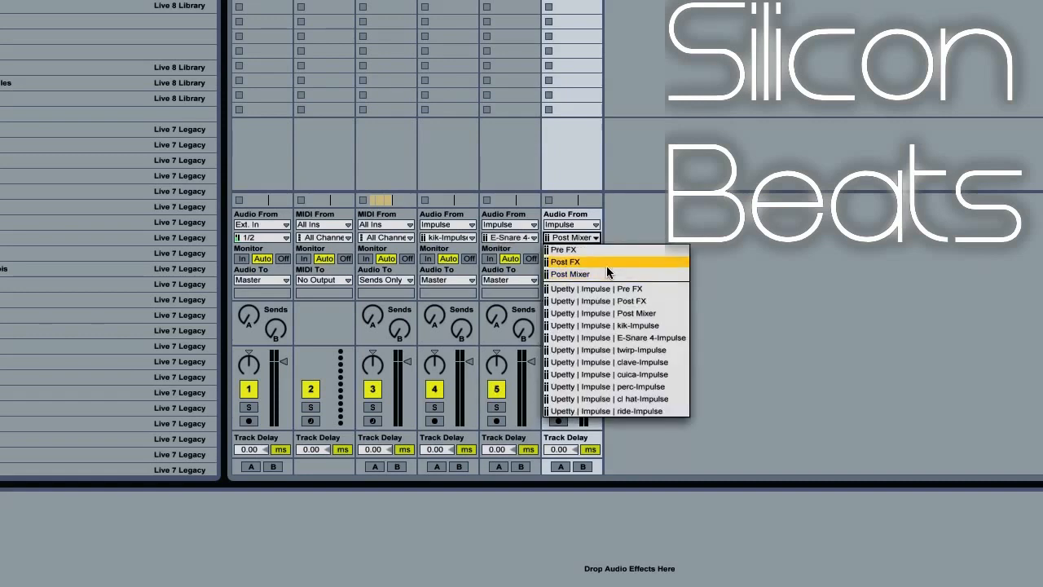
{"action": "mouse_move", "coordinate": [637, 398]}
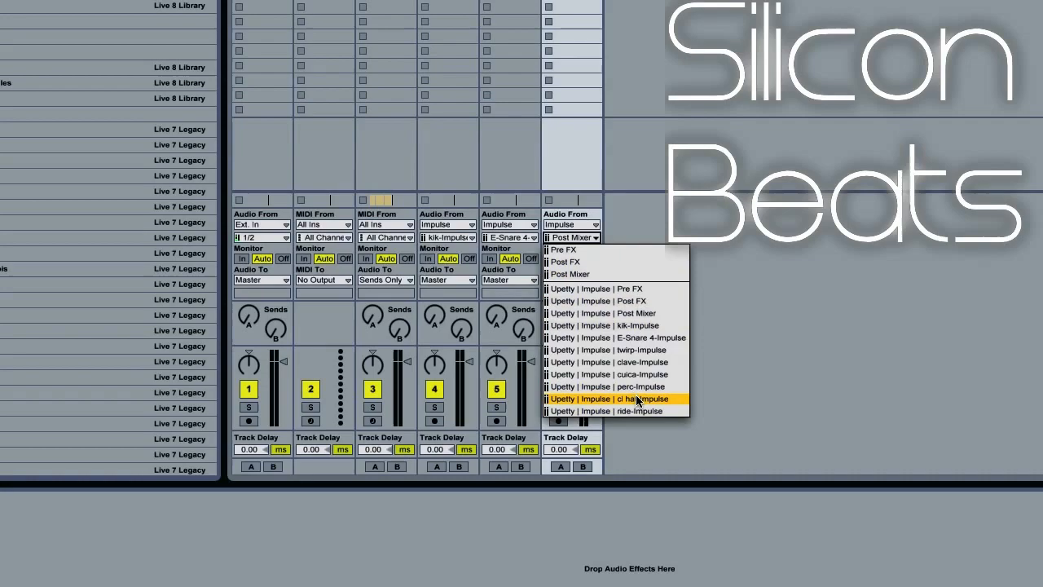
{"action": "left_click", "coordinate": [611, 397]}
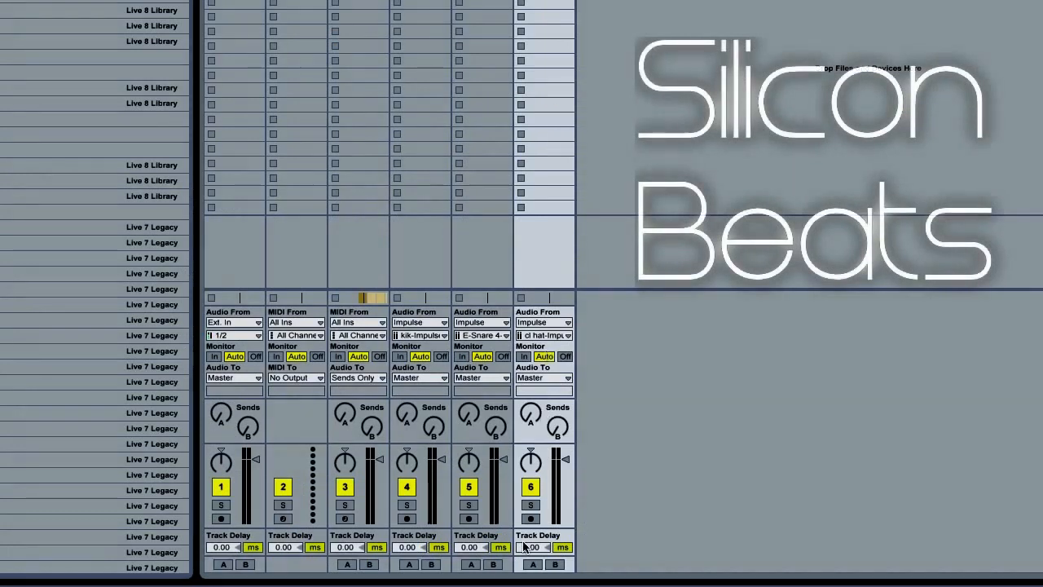
Step: Arm the drum audio tracks and start playback so each shows its level meter
{"action": "left_click", "coordinate": [532, 519]}
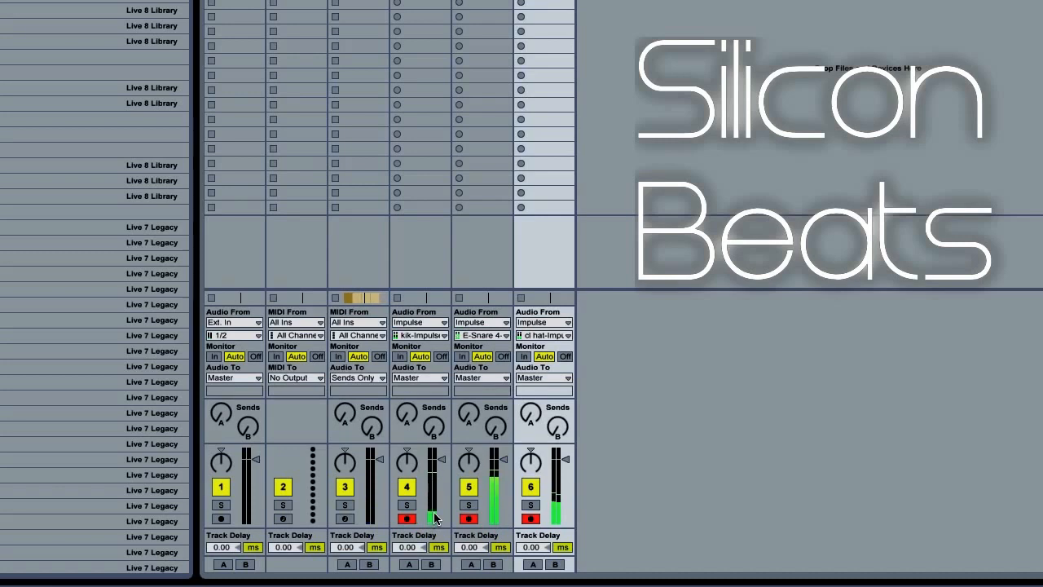
{"action": "left_click", "coordinate": [408, 506]}
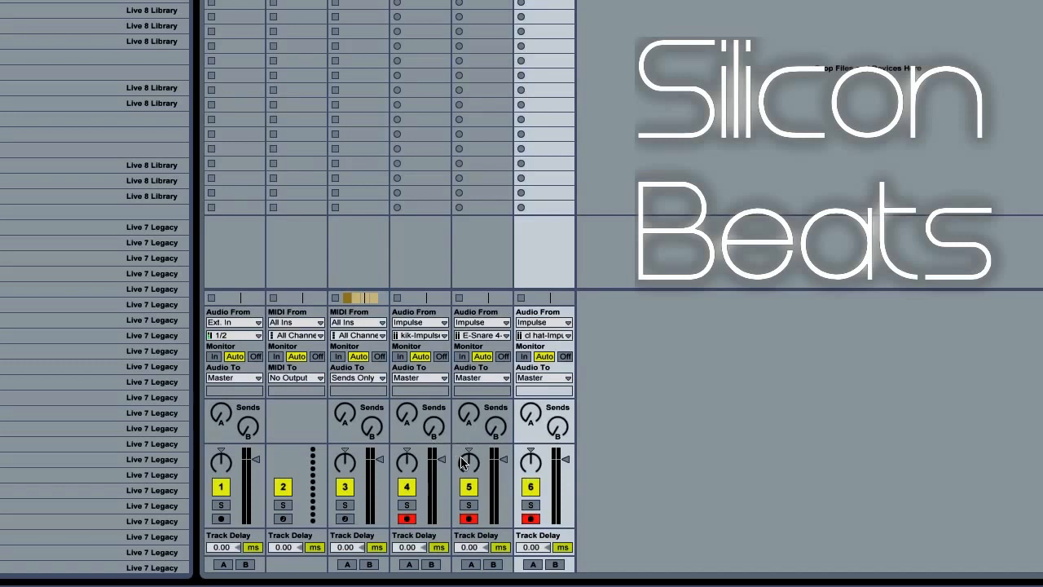
{"action": "mouse_move", "coordinate": [433, 479]}
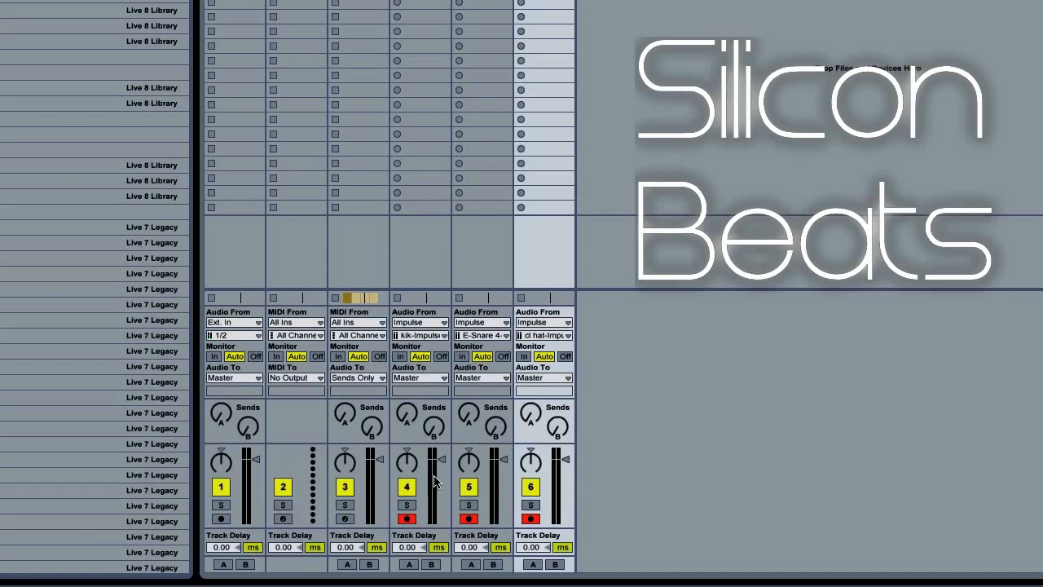